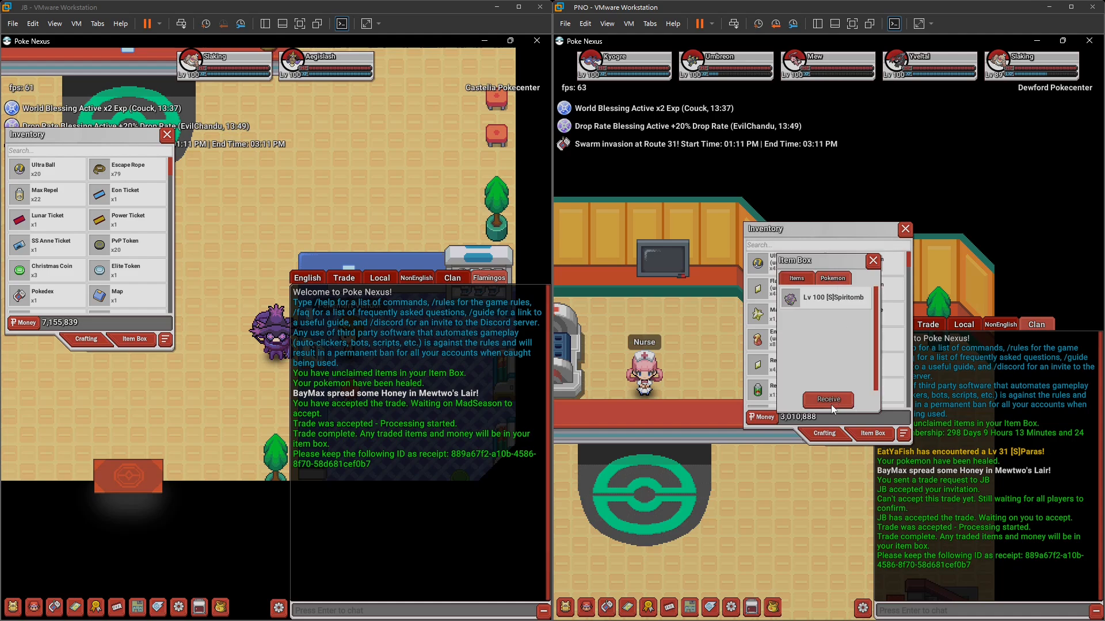
# Receive the Lv 100 Shiny Spiritomb, release it, and check the Item Box for 12 Shiny Orbs.
pyautogui.click(828, 399)
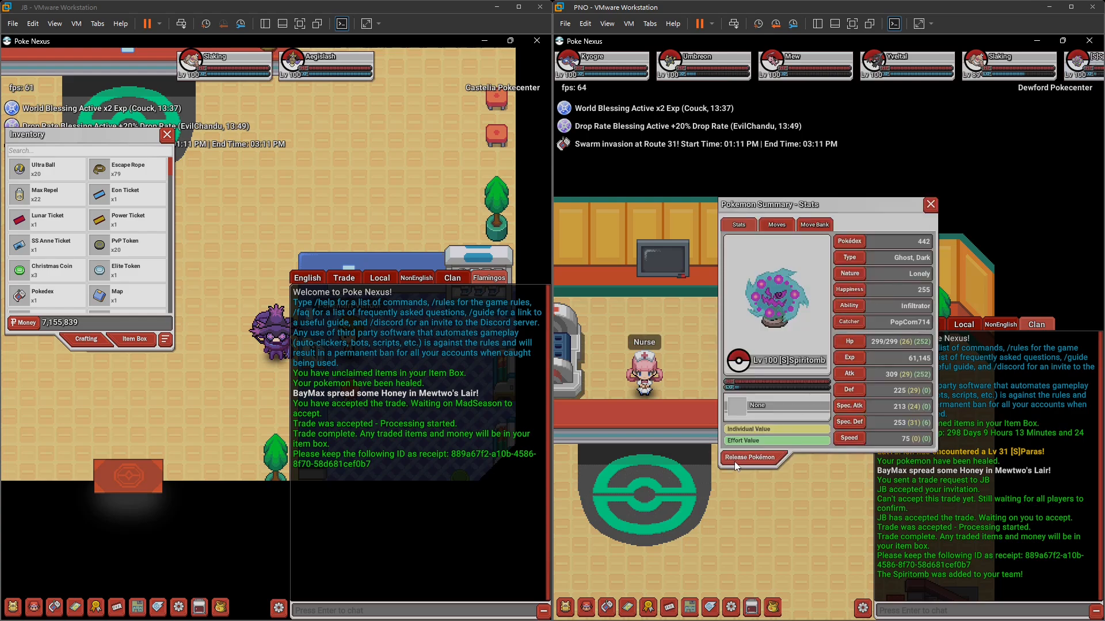
pyautogui.click(750, 458)
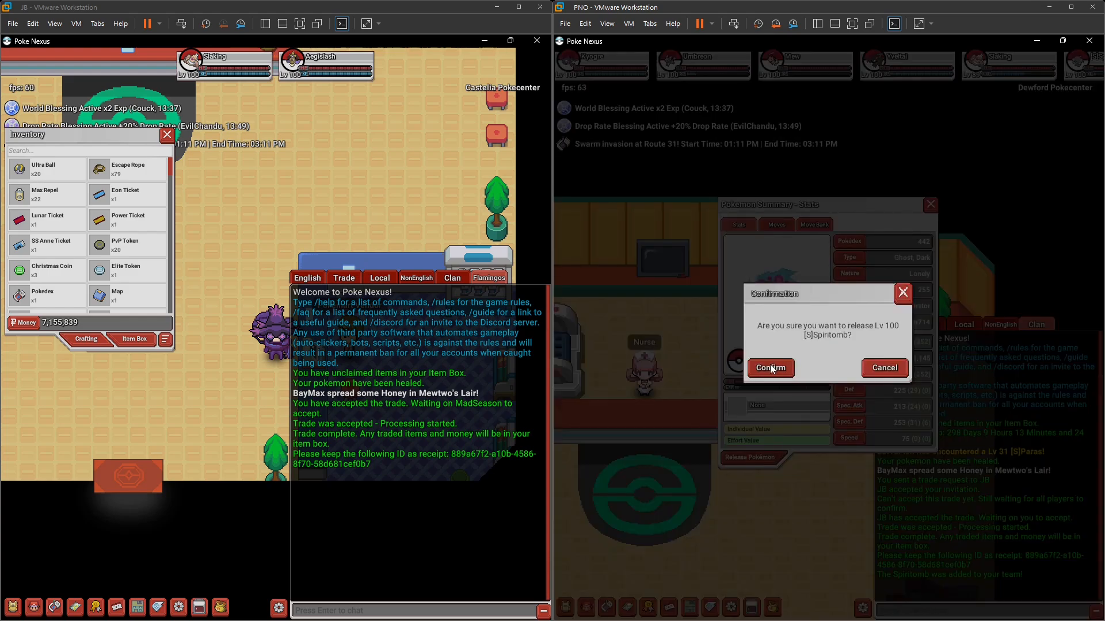
pyautogui.click(770, 368)
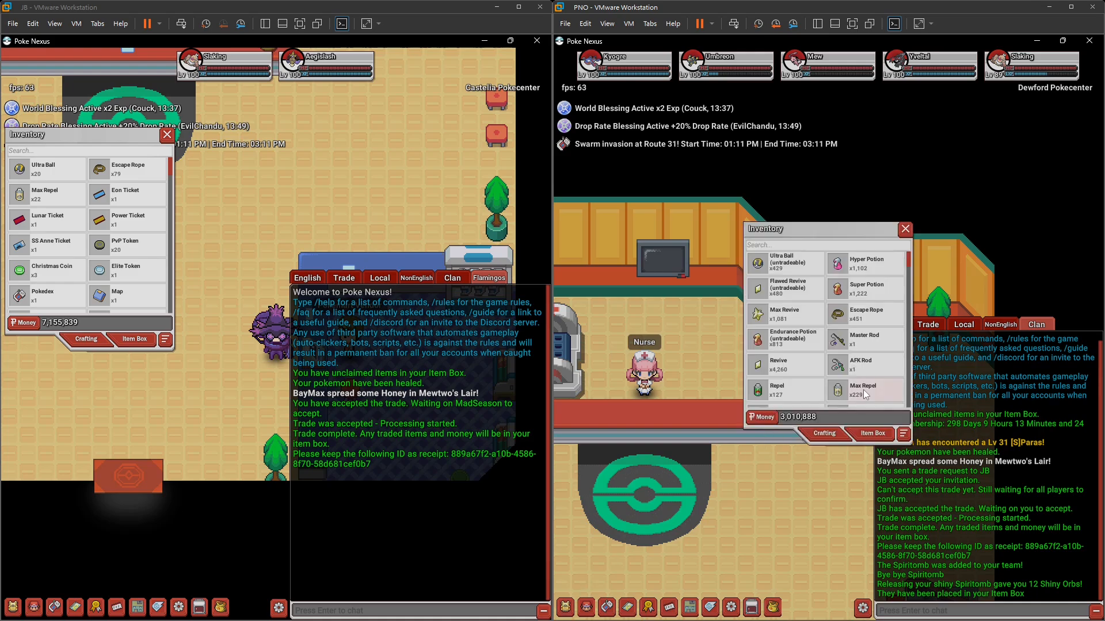
pyautogui.click(872, 433)
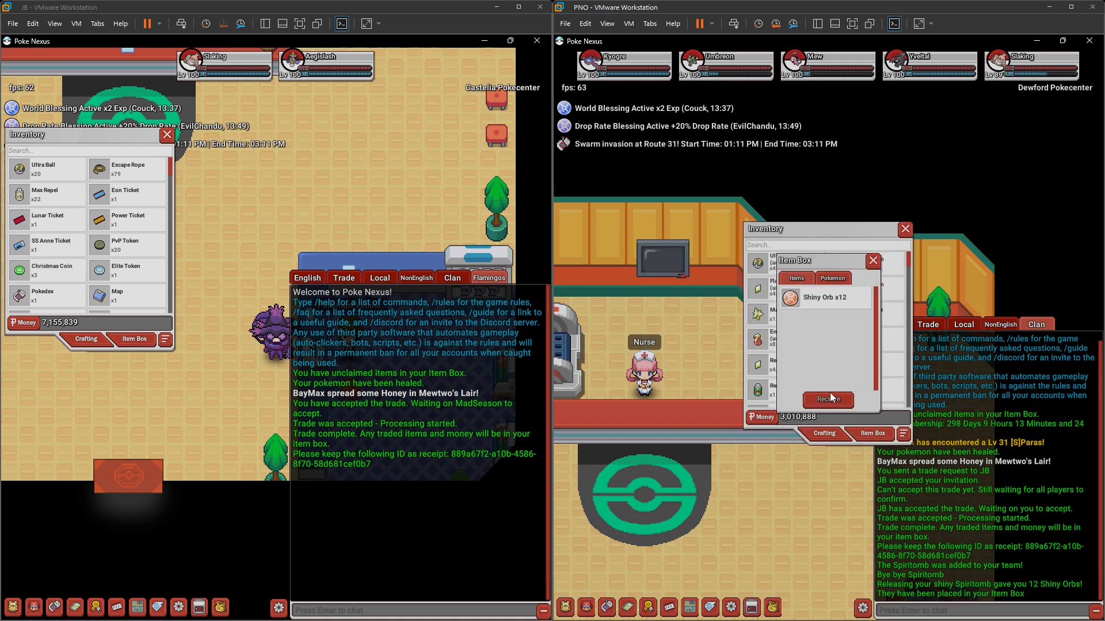